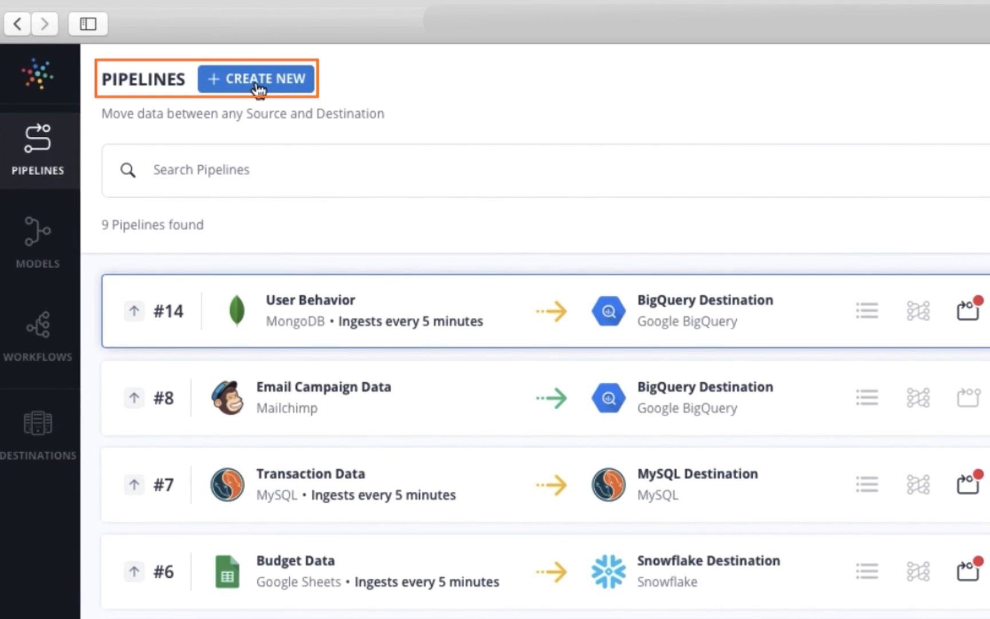
Step: Create a MongoDB pipeline named Product using the existing Product Data source, then test the connection
{"action": "left_click", "coordinate": [256, 79]}
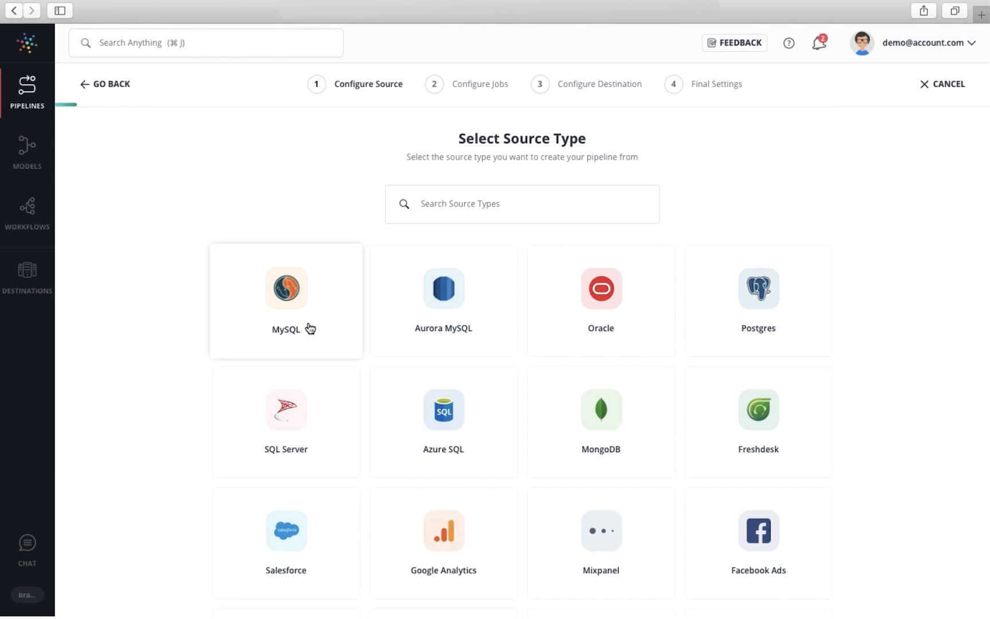
{"action": "scroll", "scroll_direction": "down", "scroll_amount": 3}
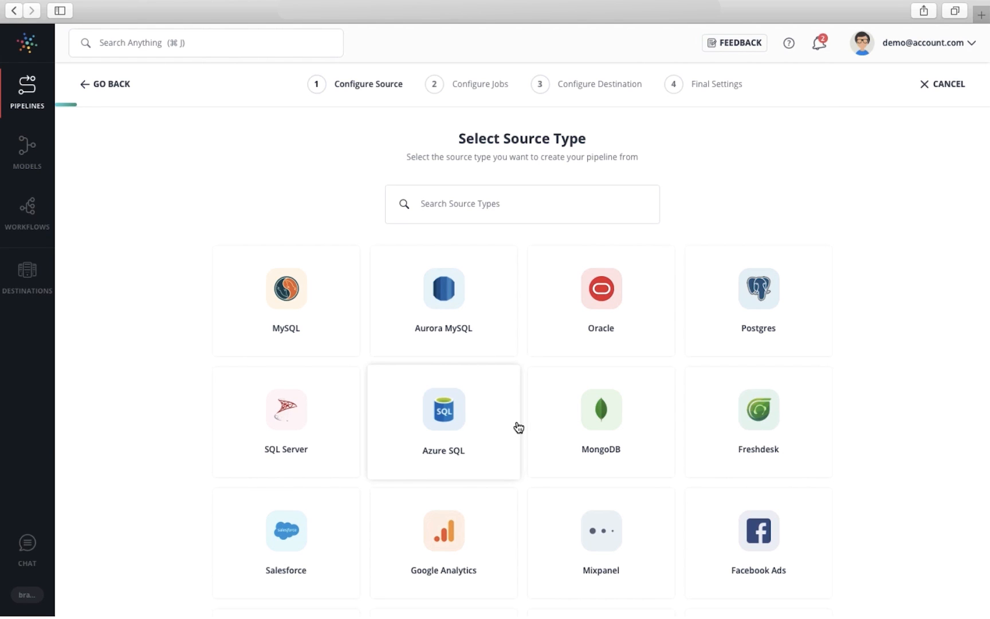
{"action": "left_click", "coordinate": [600, 416]}
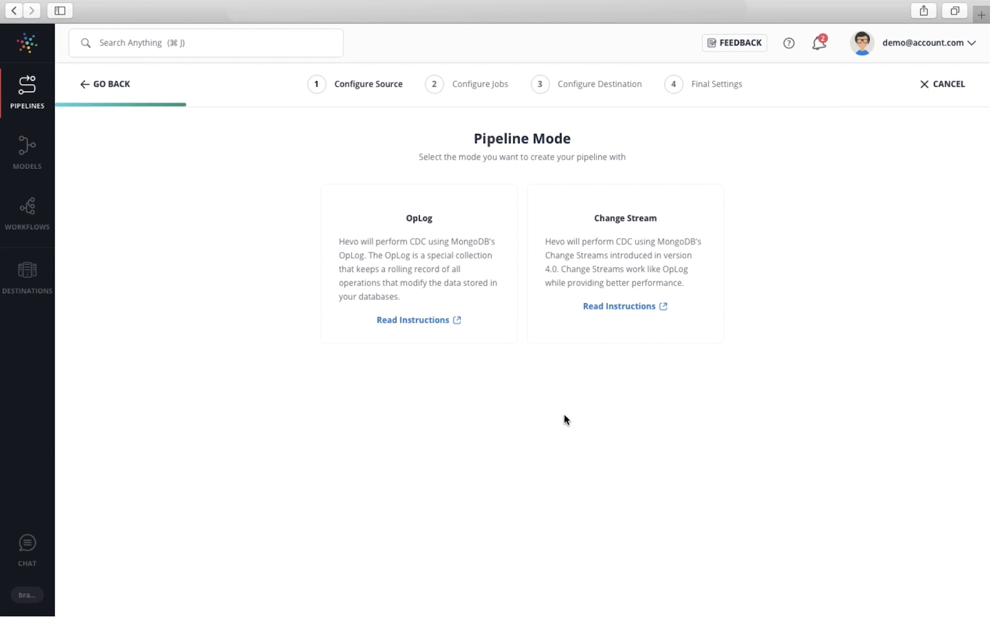
{"action": "mouse_move", "coordinate": [548, 351]}
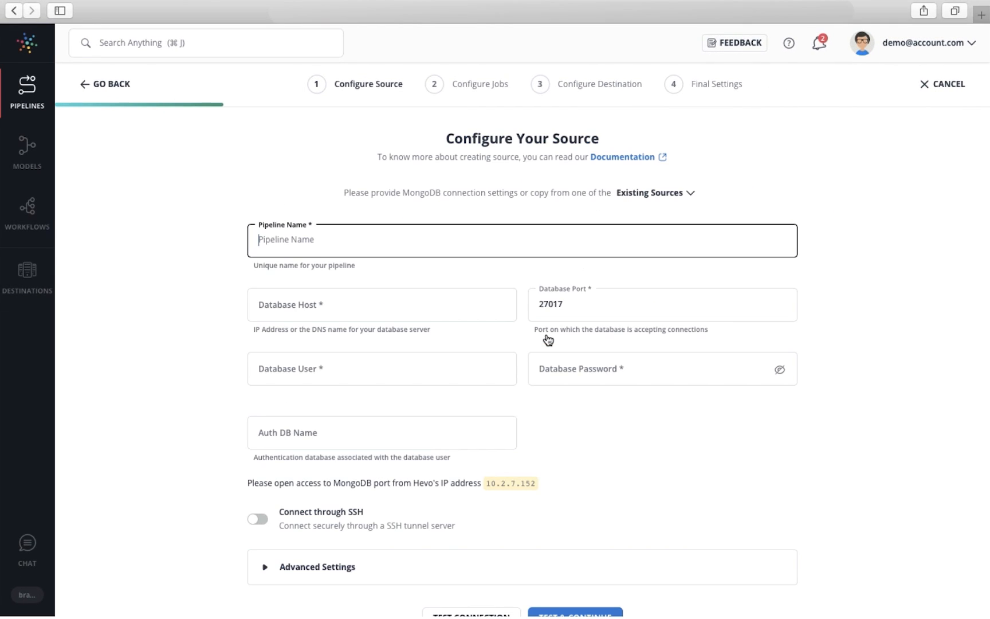
{"action": "mouse_move", "coordinate": [371, 242]}
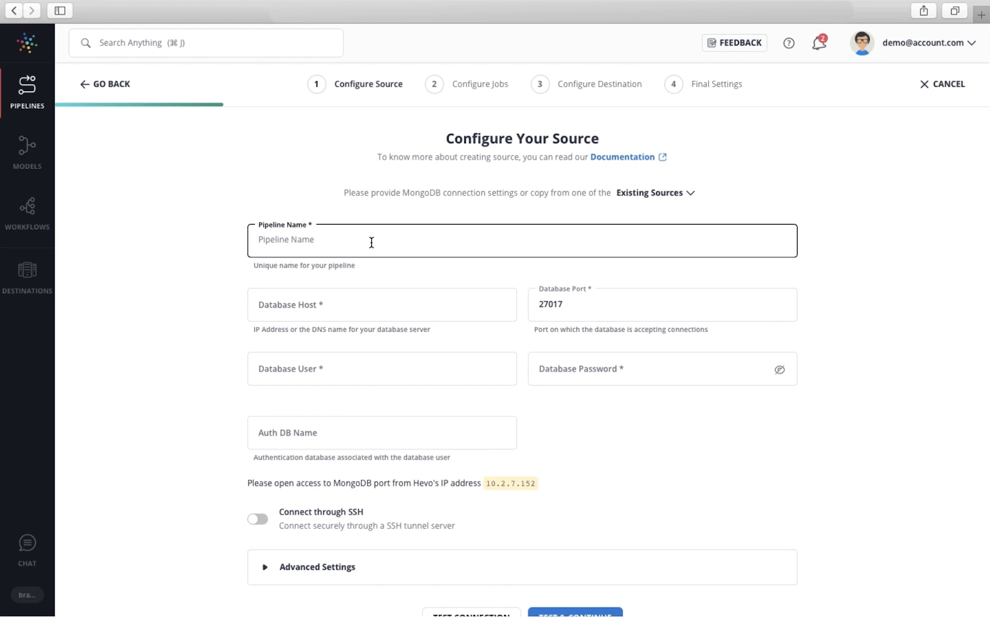
{"action": "type", "text": "Product"}
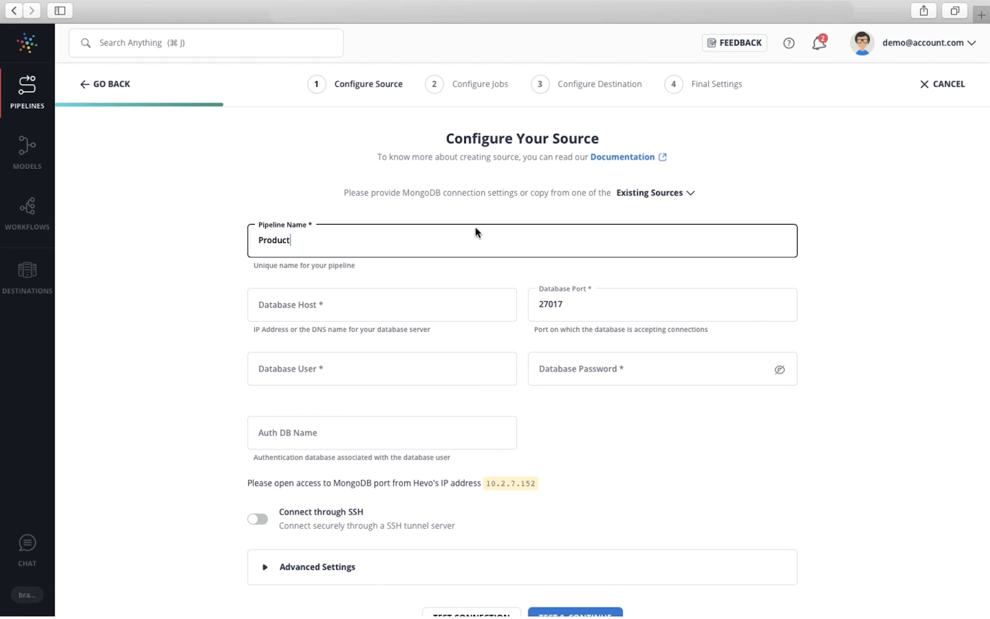
{"action": "left_click", "coordinate": [655, 193]}
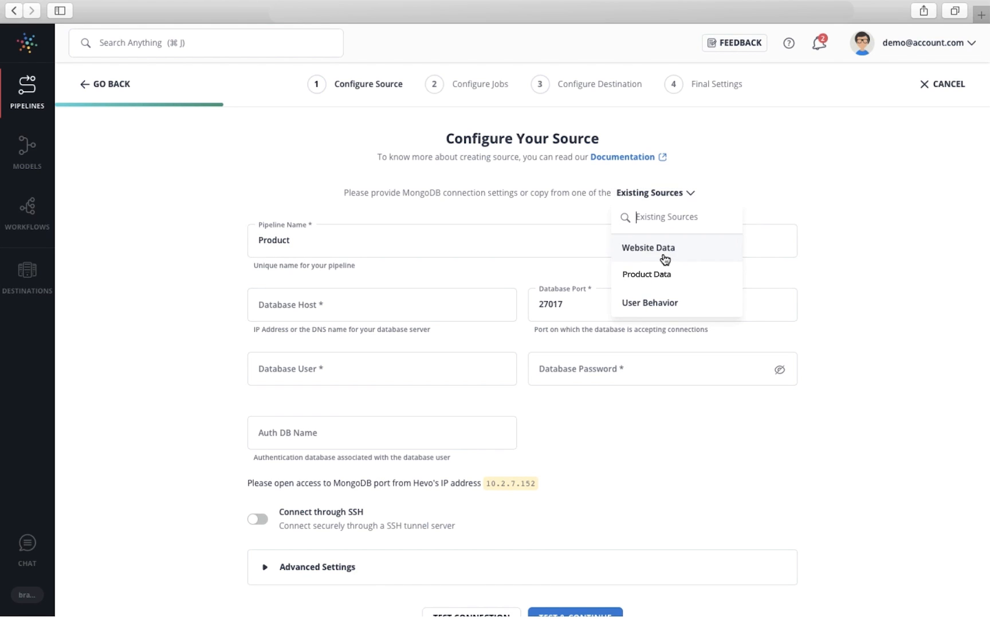
{"action": "left_click", "coordinate": [646, 274]}
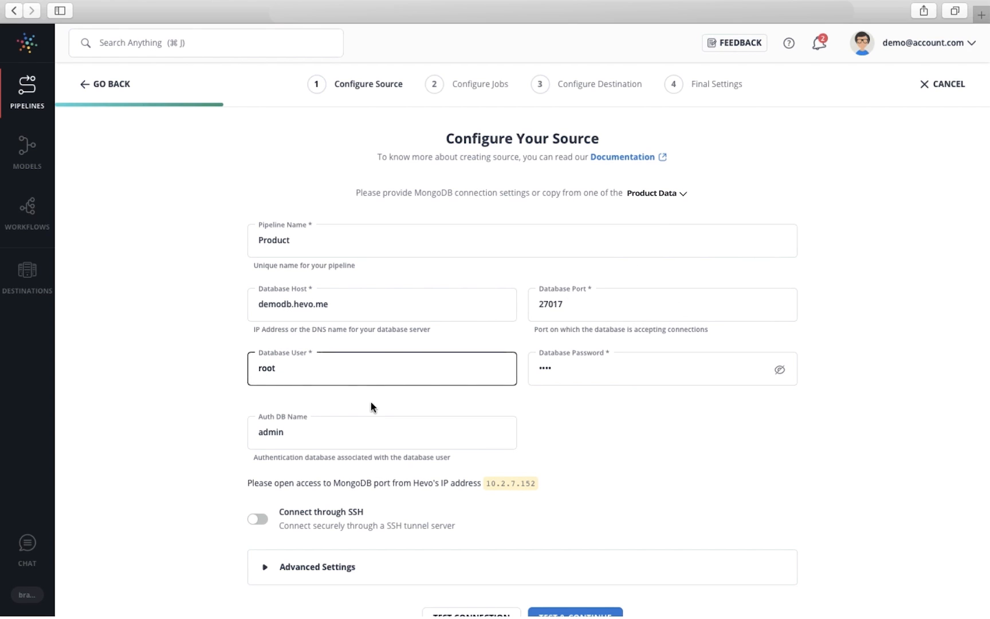
{"action": "scroll", "scroll_direction": "down", "scroll_amount": 3}
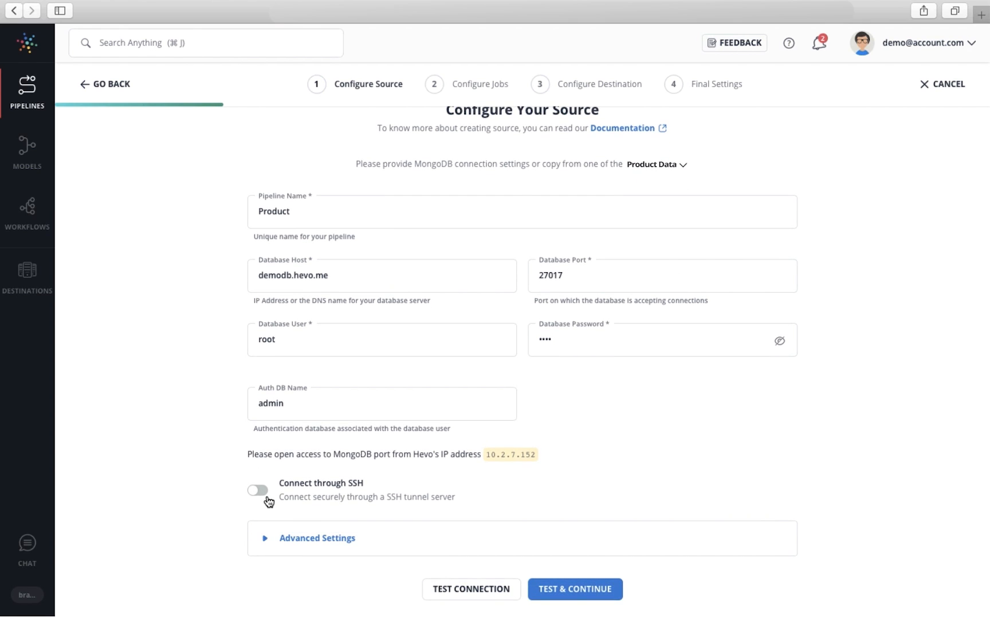
{"action": "left_click", "coordinate": [574, 589]}
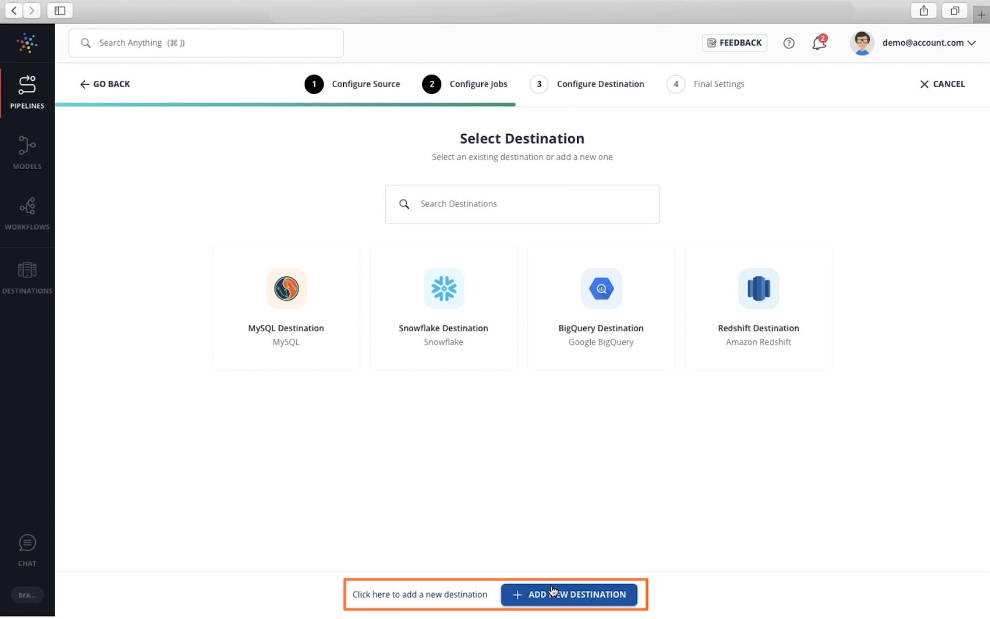
{"action": "mouse_move", "coordinate": [557, 578]}
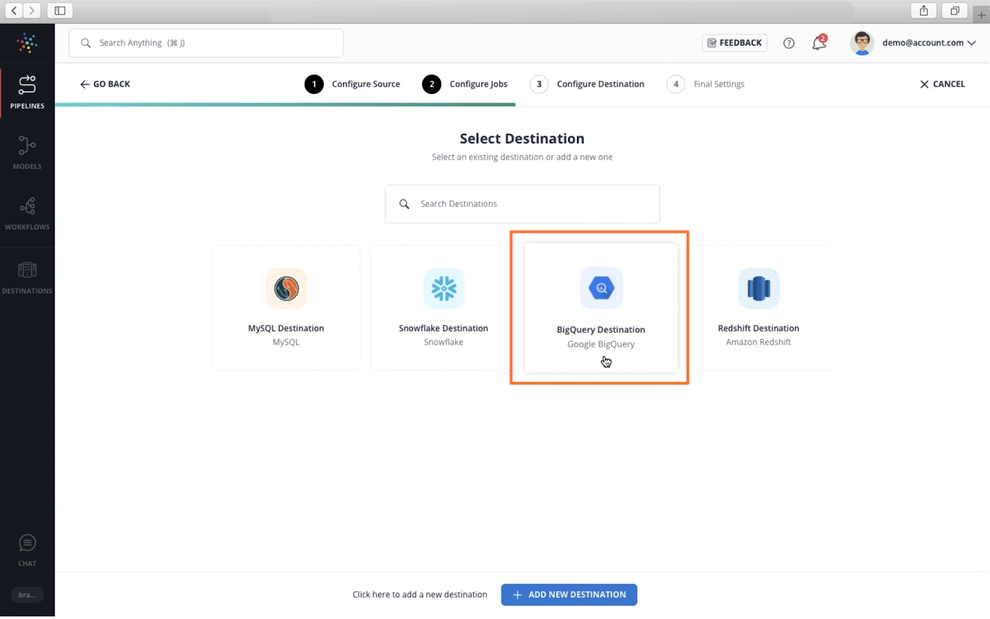
Step: Choose the existing BigQuery Destination for the Product pipeline
{"action": "left_click", "coordinate": [601, 308]}
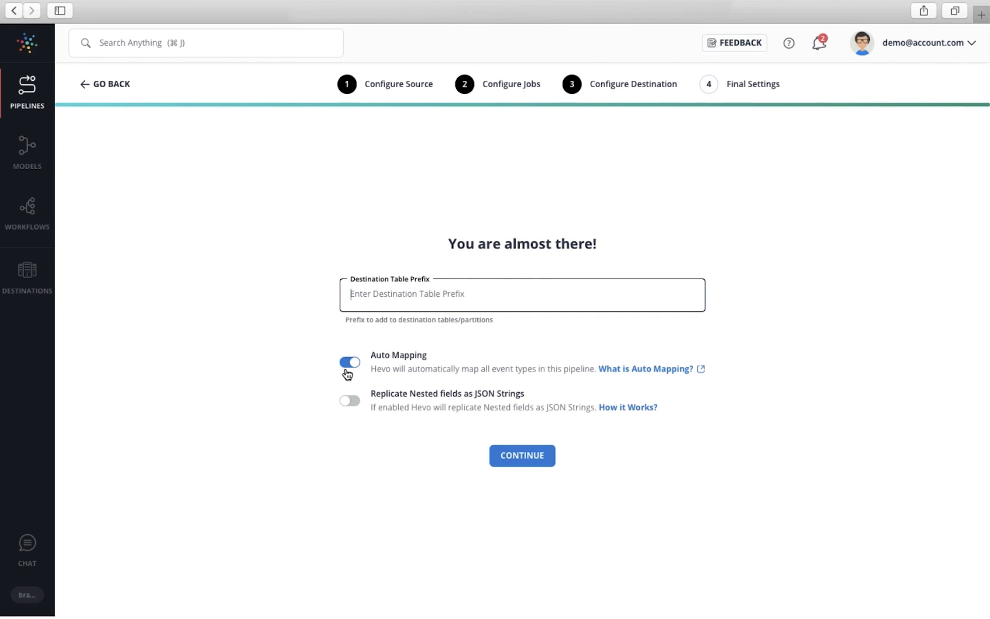
{"action": "mouse_move", "coordinate": [355, 374]}
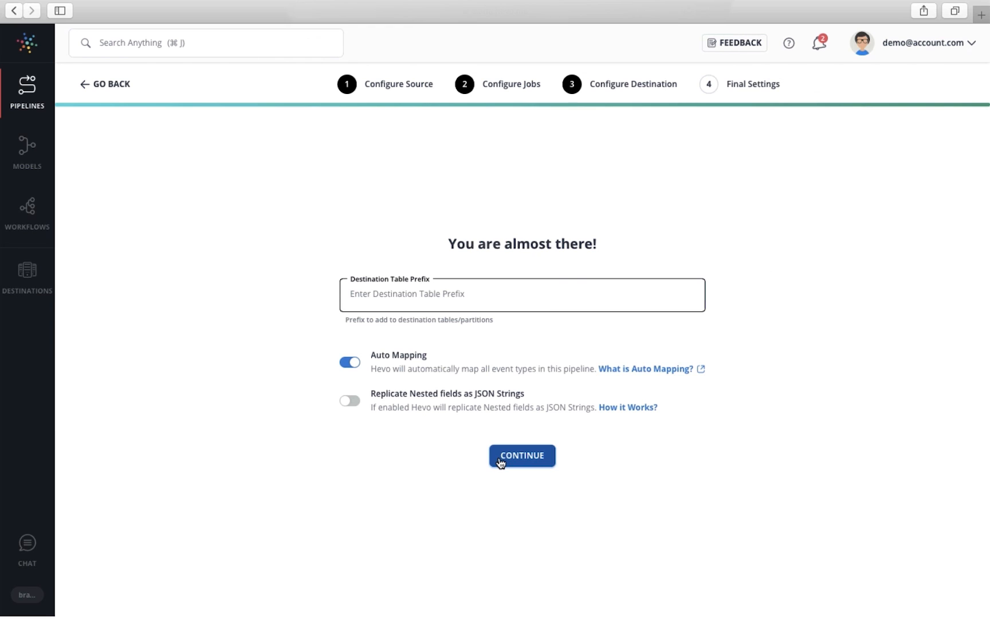
Step: Confirm the final settings with no table prefix and Auto Mapping on
{"action": "left_click", "coordinate": [522, 456]}
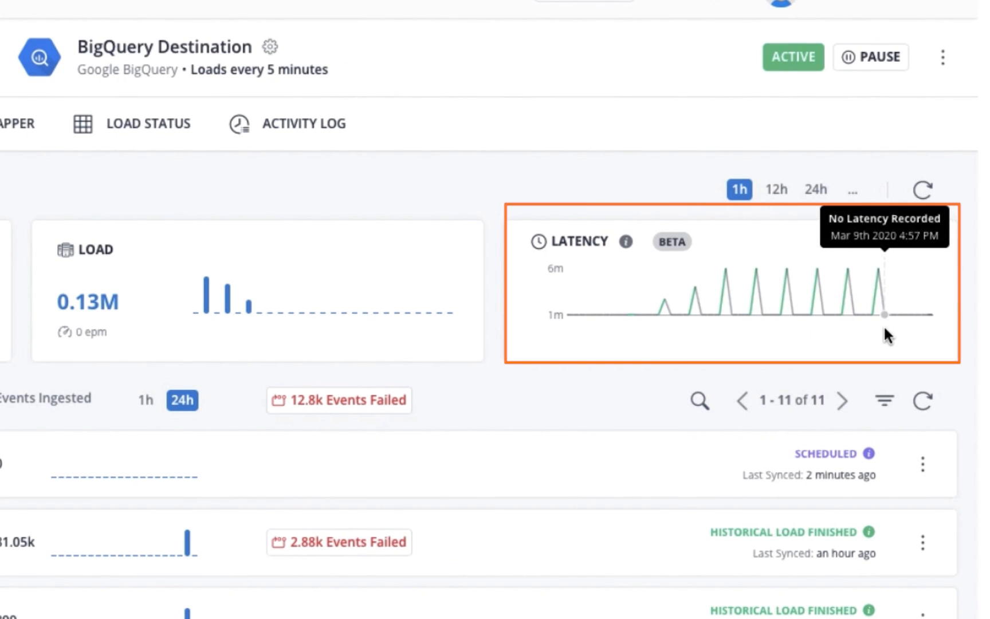
{"action": "mouse_move", "coordinate": [840, 207]}
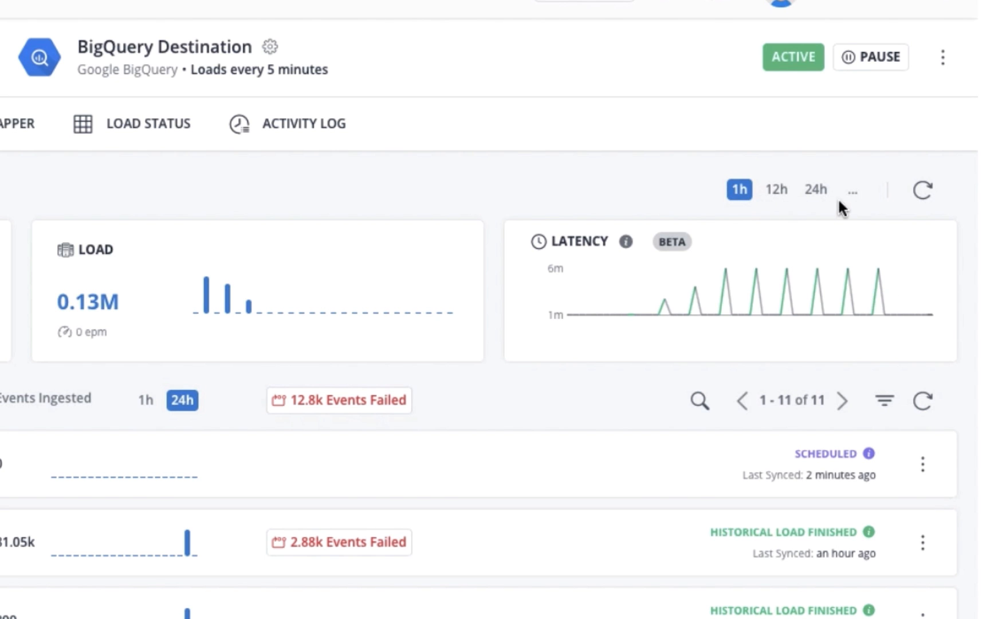
Step: Review the Product pipeline's Overview load and latency charts and time range options
{"action": "left_click", "coordinate": [852, 189]}
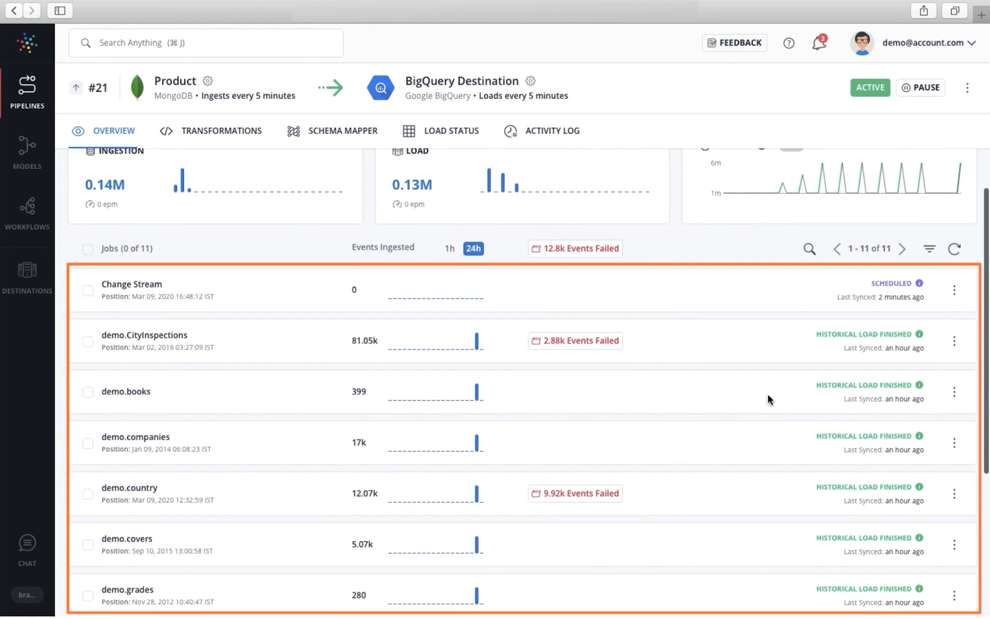
Step: Show the action menu for the demo.CityInspections ingestion job
{"action": "scroll", "scroll_direction": "down", "scroll_amount": 3}
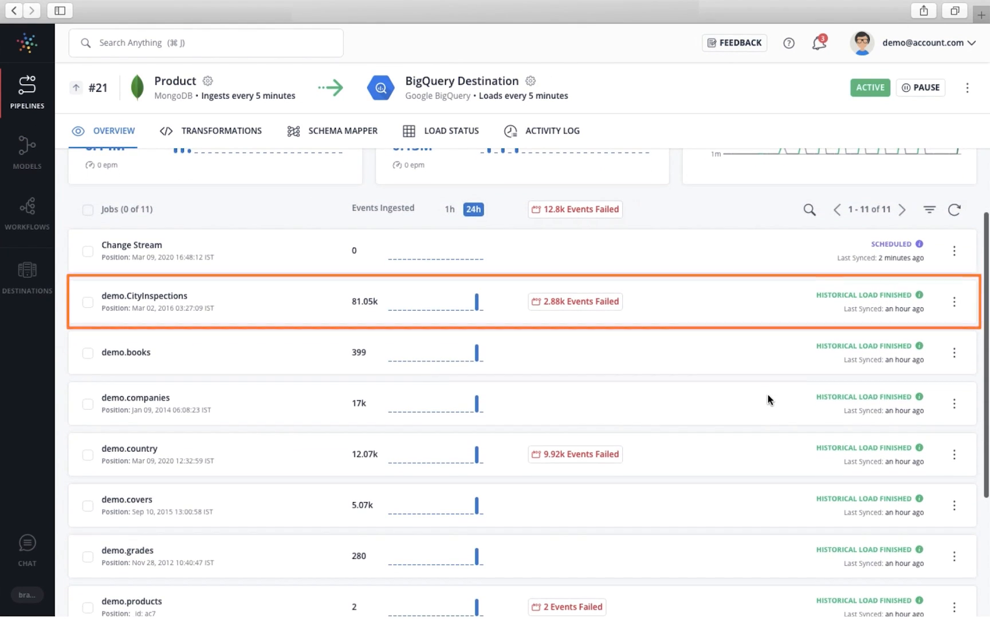
{"action": "scroll", "scroll_direction": "up", "scroll_amount": 3}
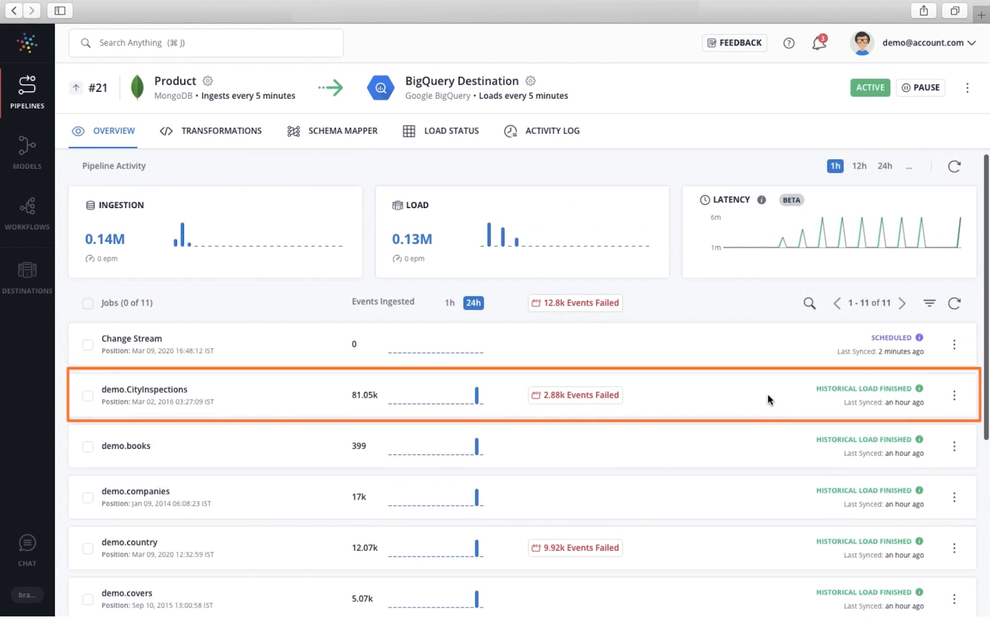
{"action": "left_click", "coordinate": [954, 398]}
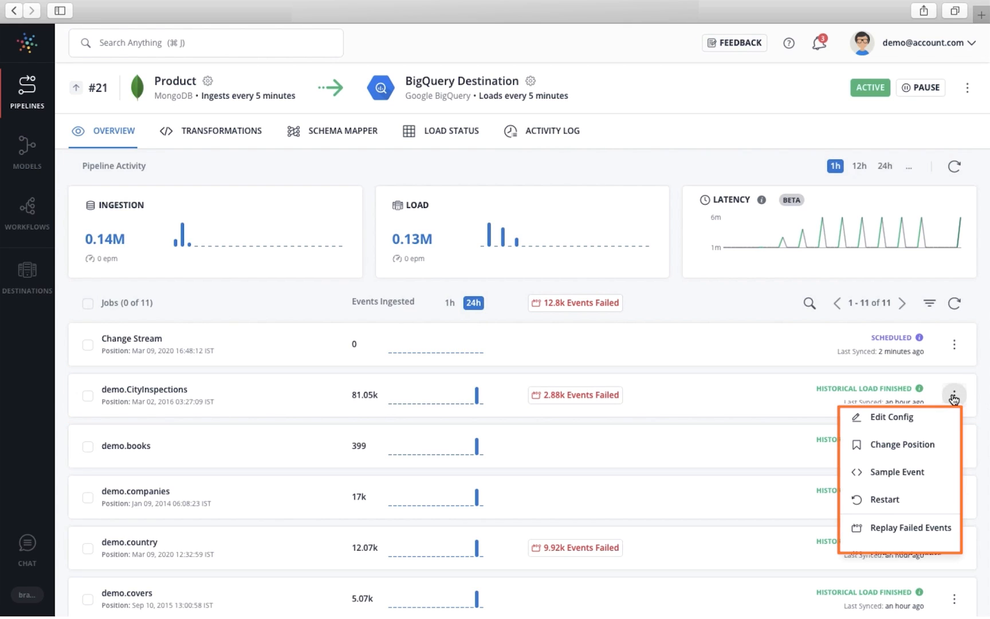
{"action": "mouse_move", "coordinate": [955, 407]}
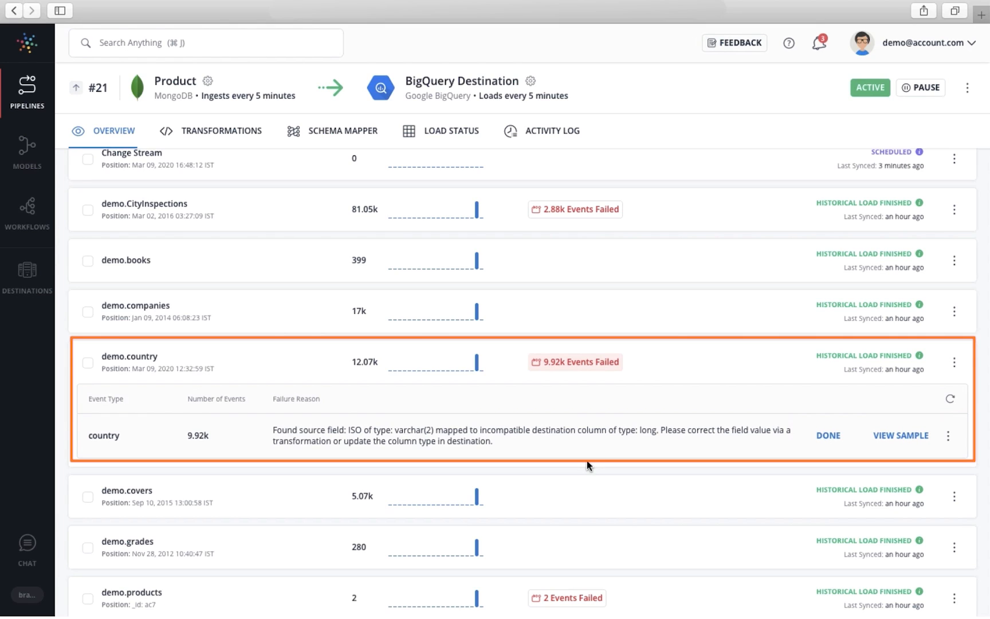
{"action": "mouse_move", "coordinate": [583, 465]}
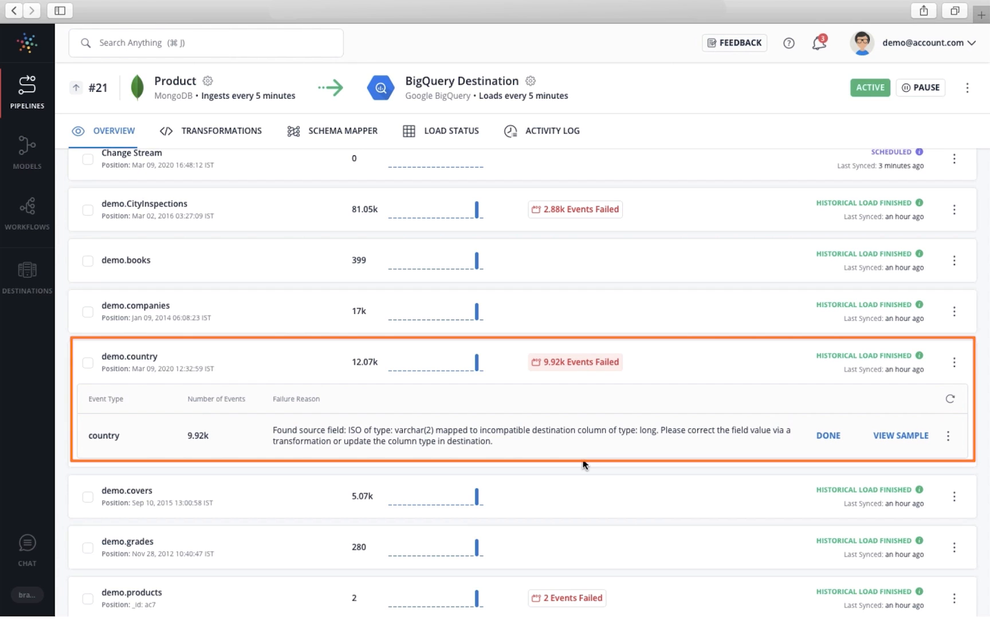
{"action": "mouse_move", "coordinate": [693, 463]}
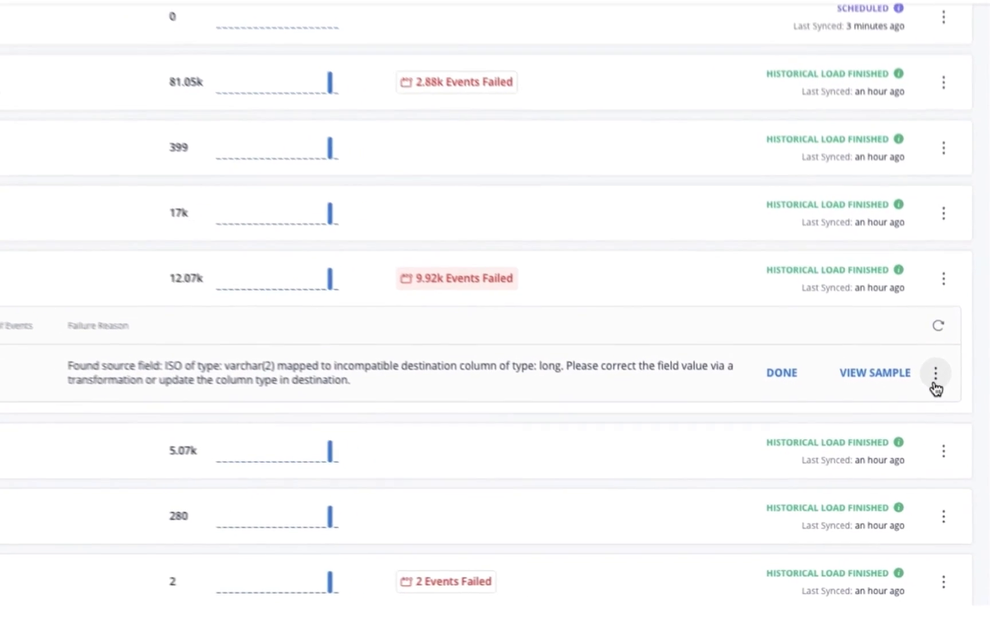
Step: Read demo.country's failure reason for its 9.92k failed events, then open the account menu
{"action": "left_click", "coordinate": [936, 372]}
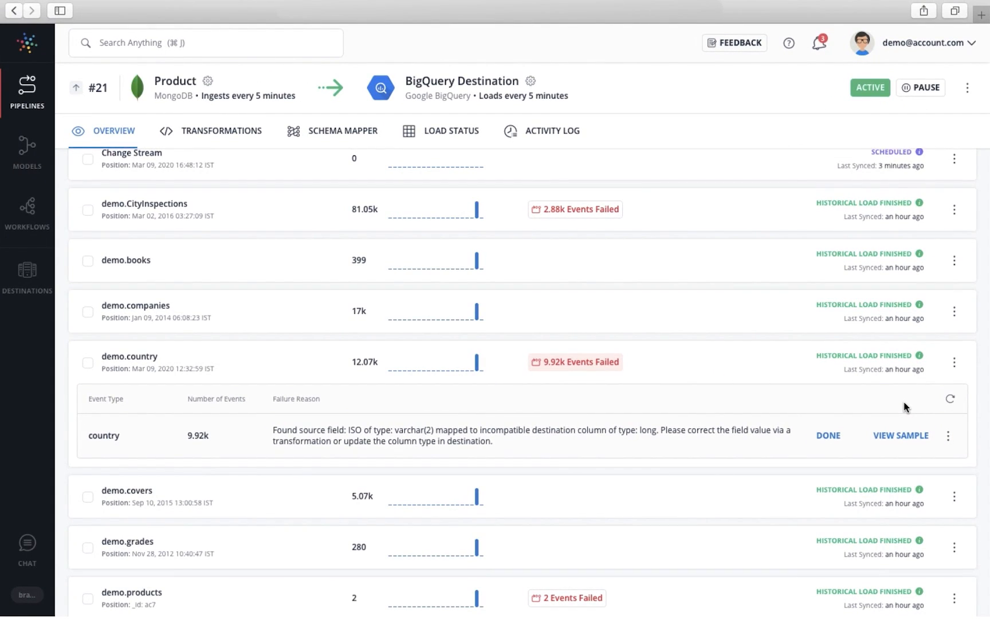
{"action": "mouse_move", "coordinate": [704, 361]}
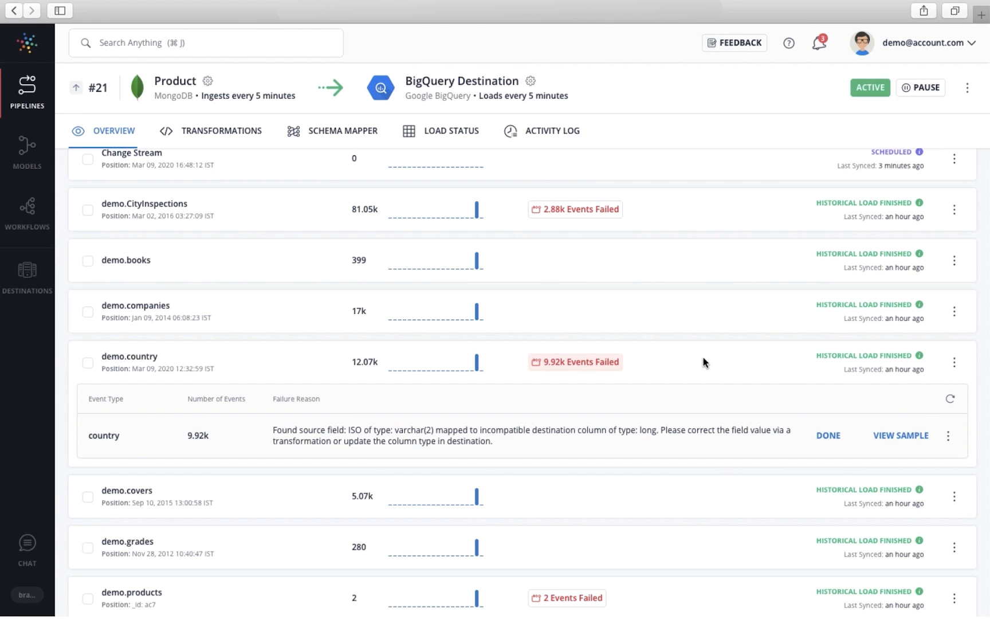
{"action": "mouse_move", "coordinate": [595, 365]}
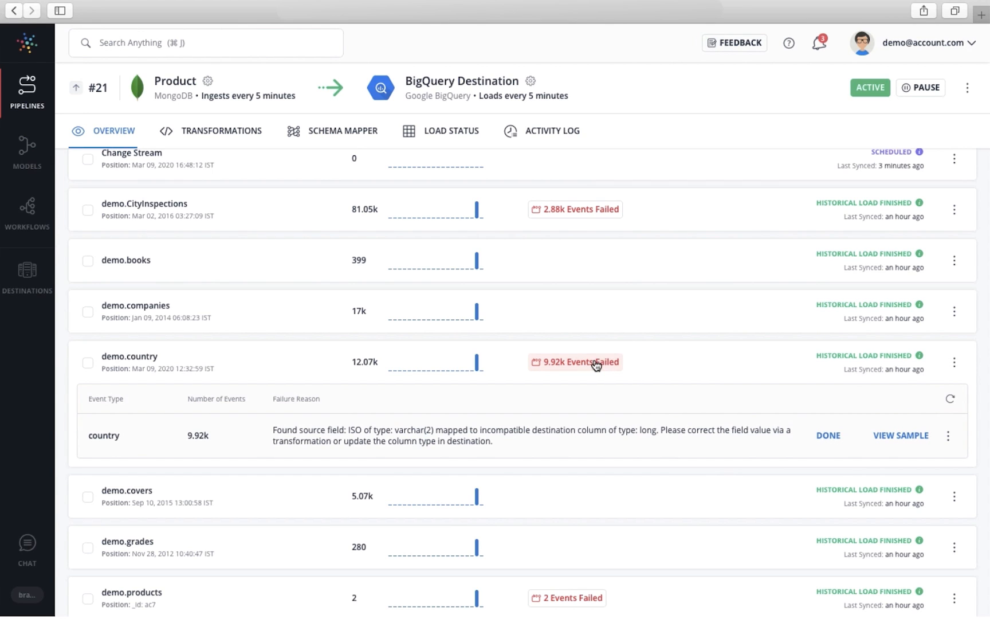
{"action": "left_click", "coordinate": [915, 42]}
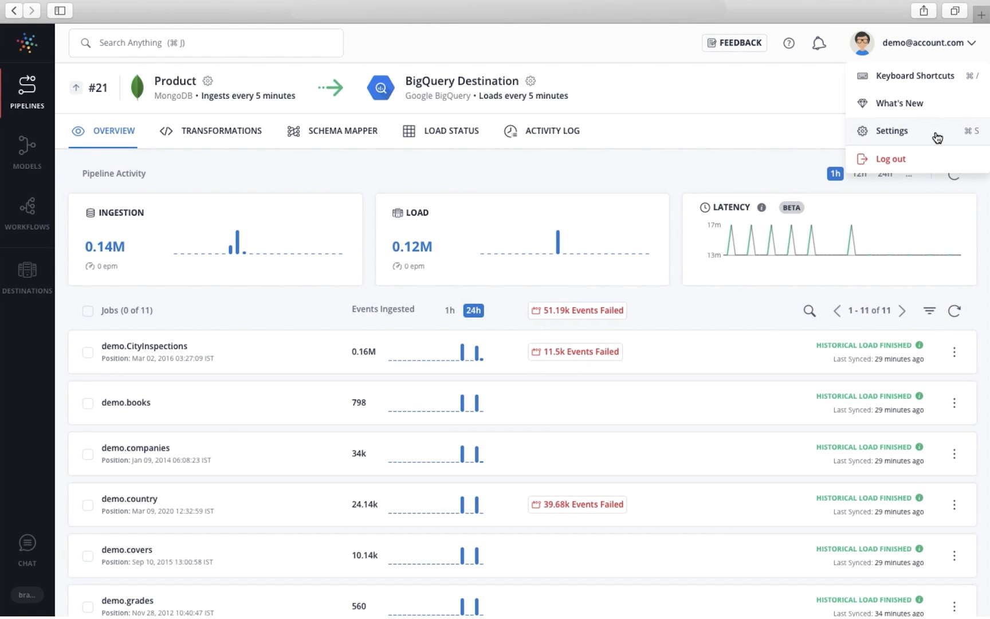
Step: Browse account Settings through Alerts preferences to the Activity Log CloudWatch Sync page
{"action": "left_click", "coordinate": [894, 130]}
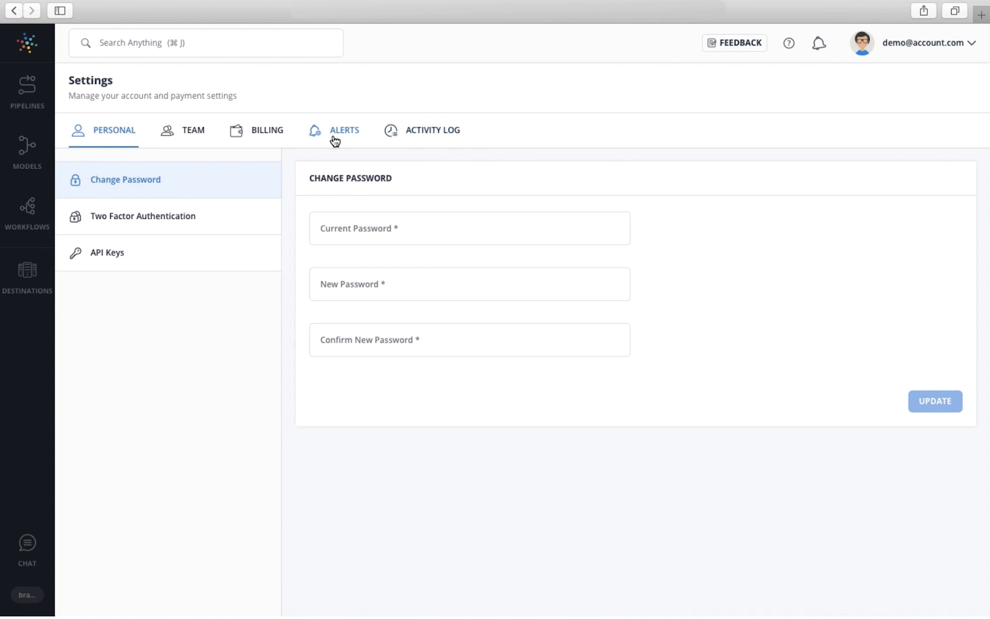
{"action": "left_click", "coordinate": [344, 130]}
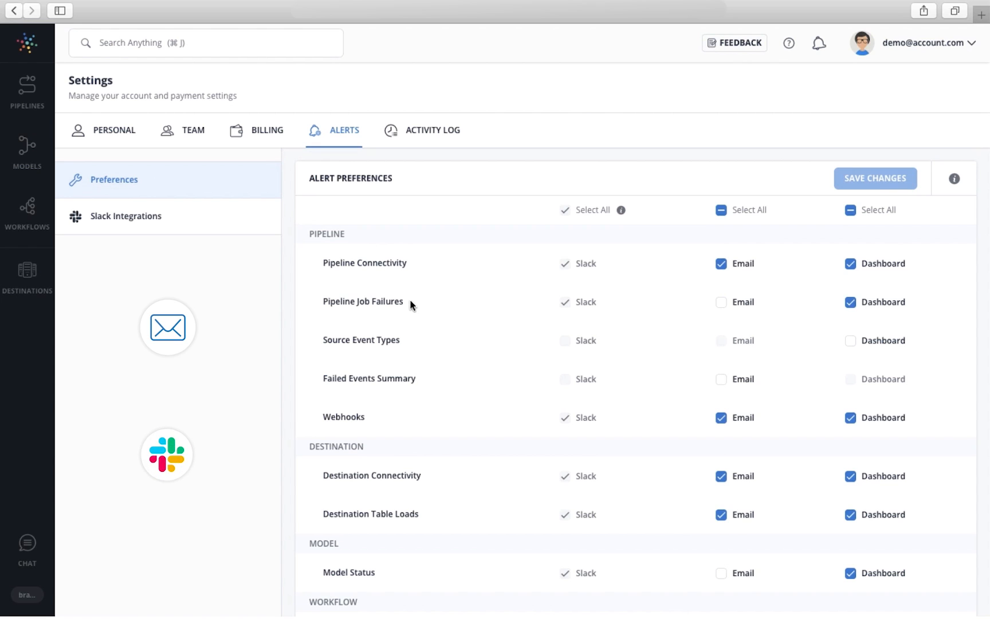
{"action": "left_click", "coordinate": [433, 130]}
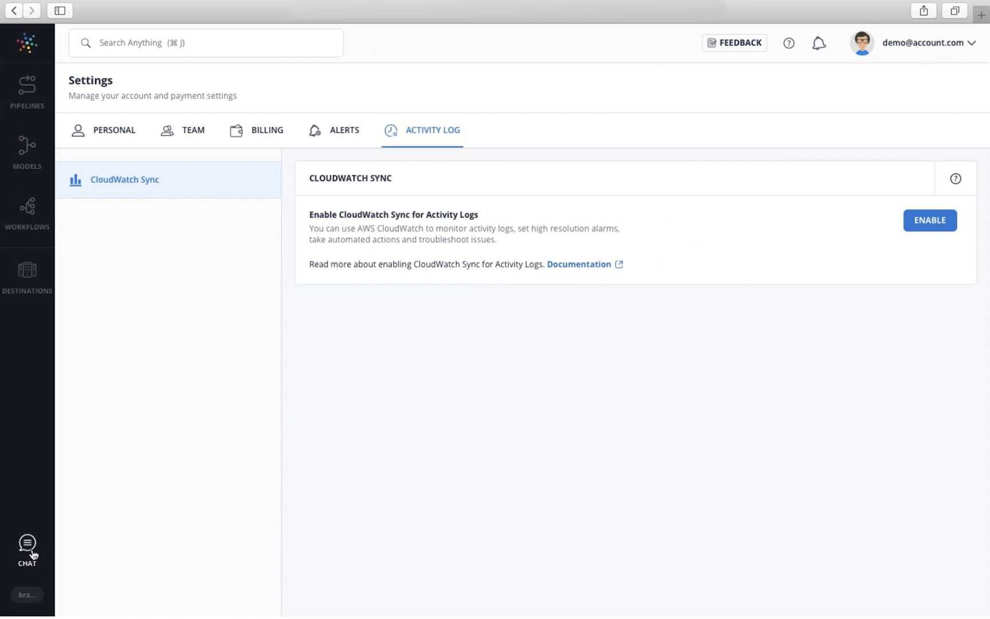
{"action": "mouse_move", "coordinate": [422, 358]}
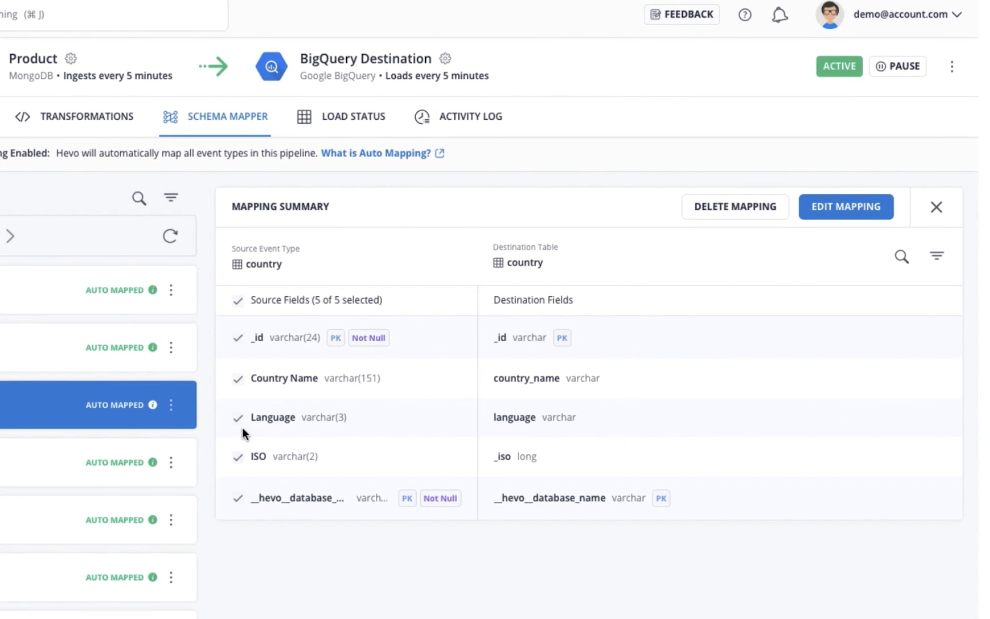
{"action": "mouse_move", "coordinate": [245, 438]}
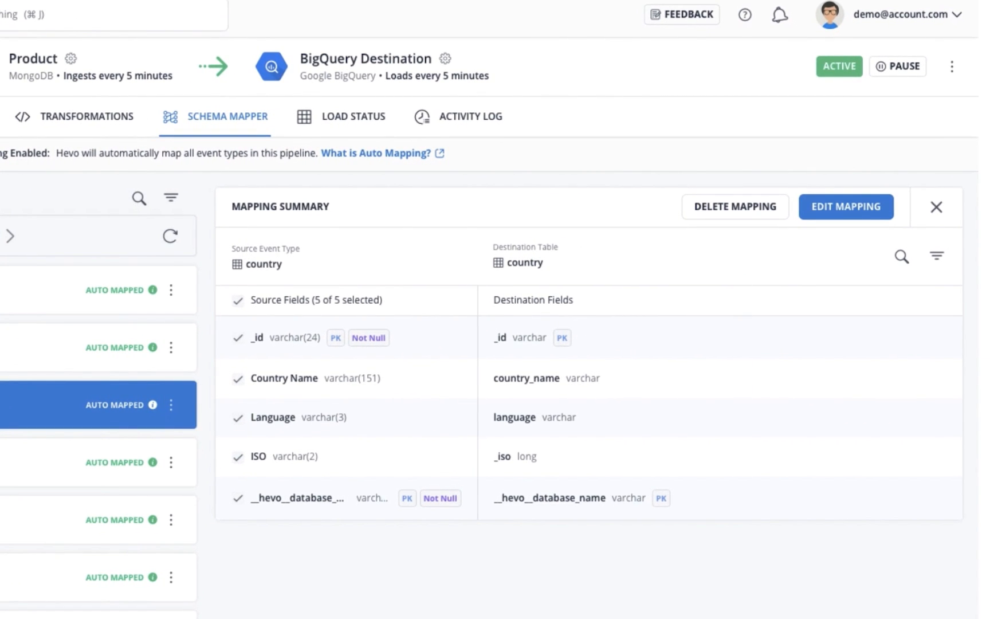